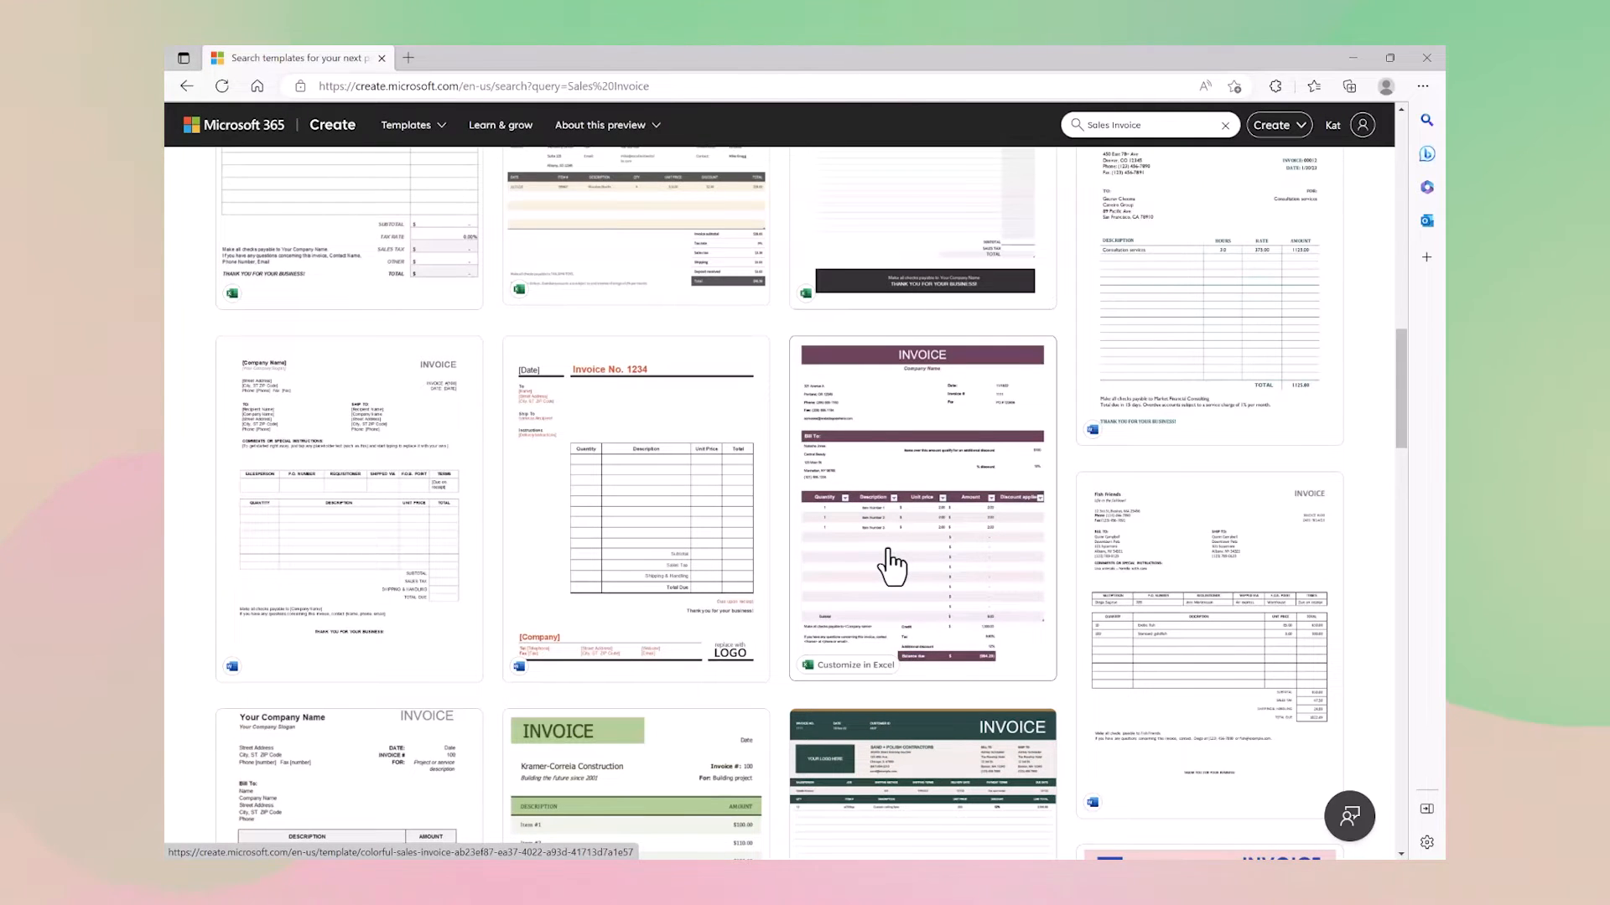
Step: Open the Colorful sales invoice template page from the search results
{"action": "left_click", "coordinate": [920, 503]}
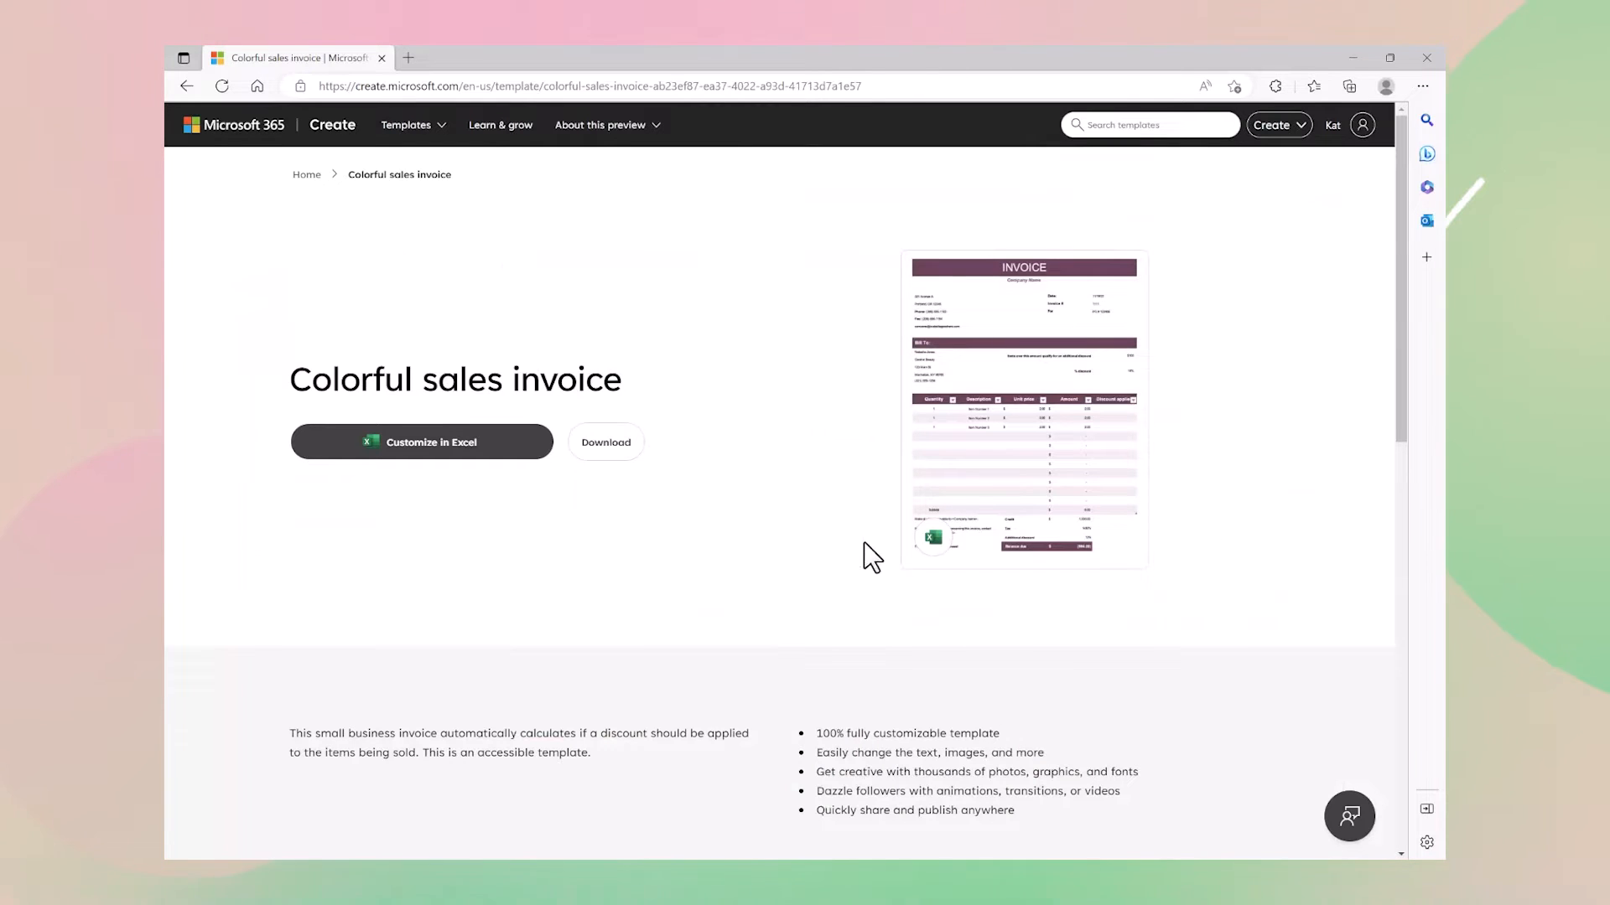
{"action": "left_click", "coordinate": [421, 443]}
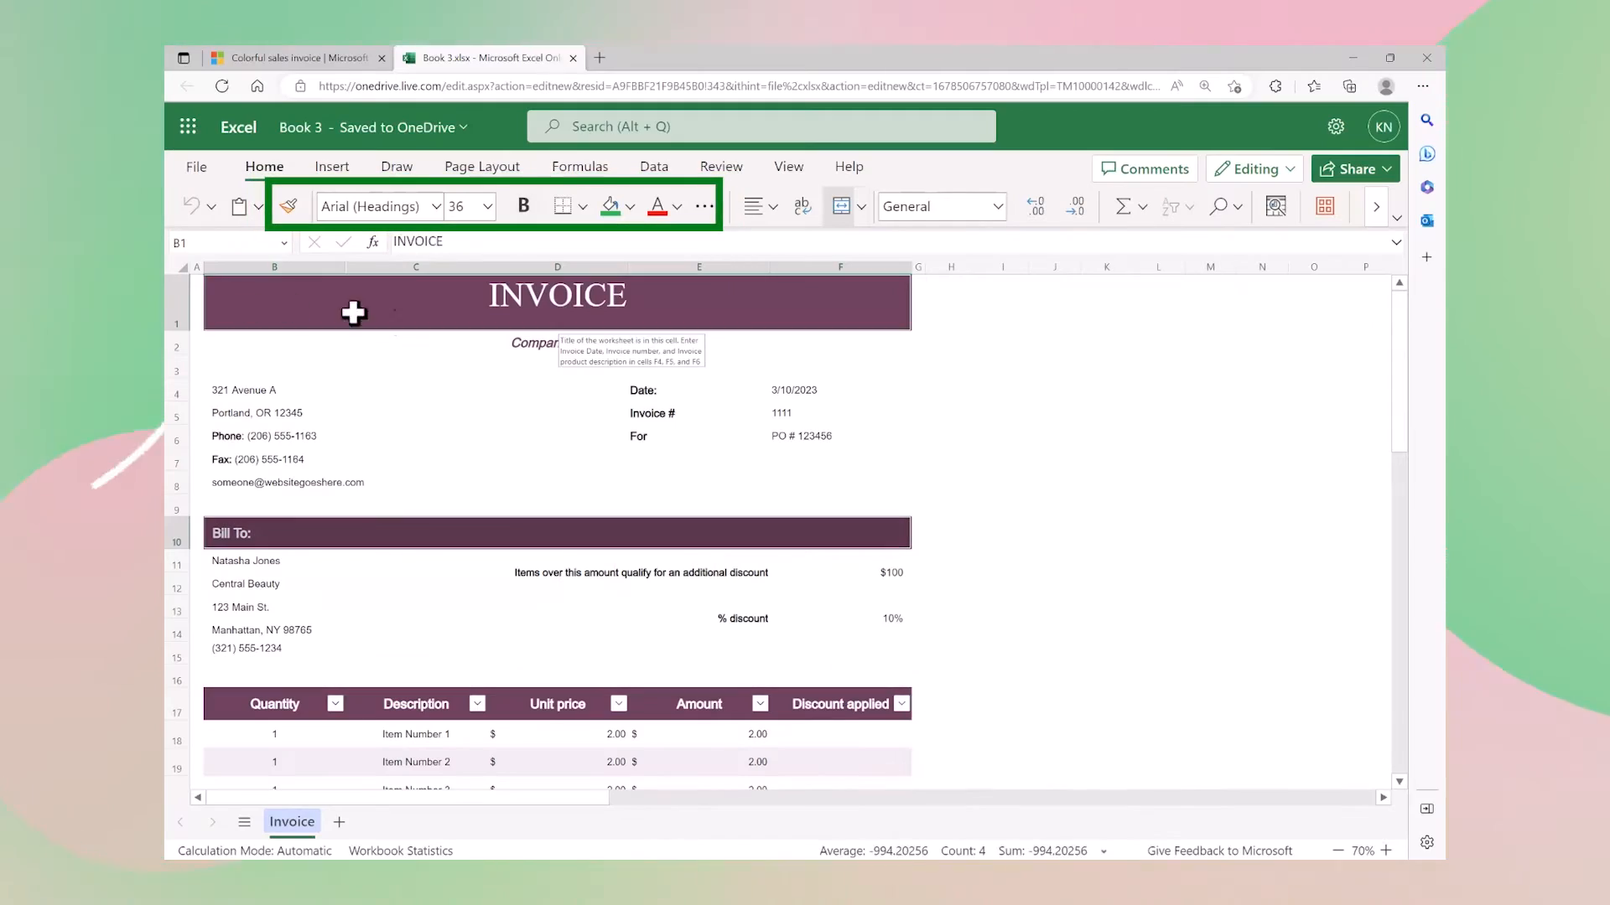
Step: Fill the INVOICE title bar and Bill To bar with light pink
{"action": "left_click", "coordinate": [629, 207]}
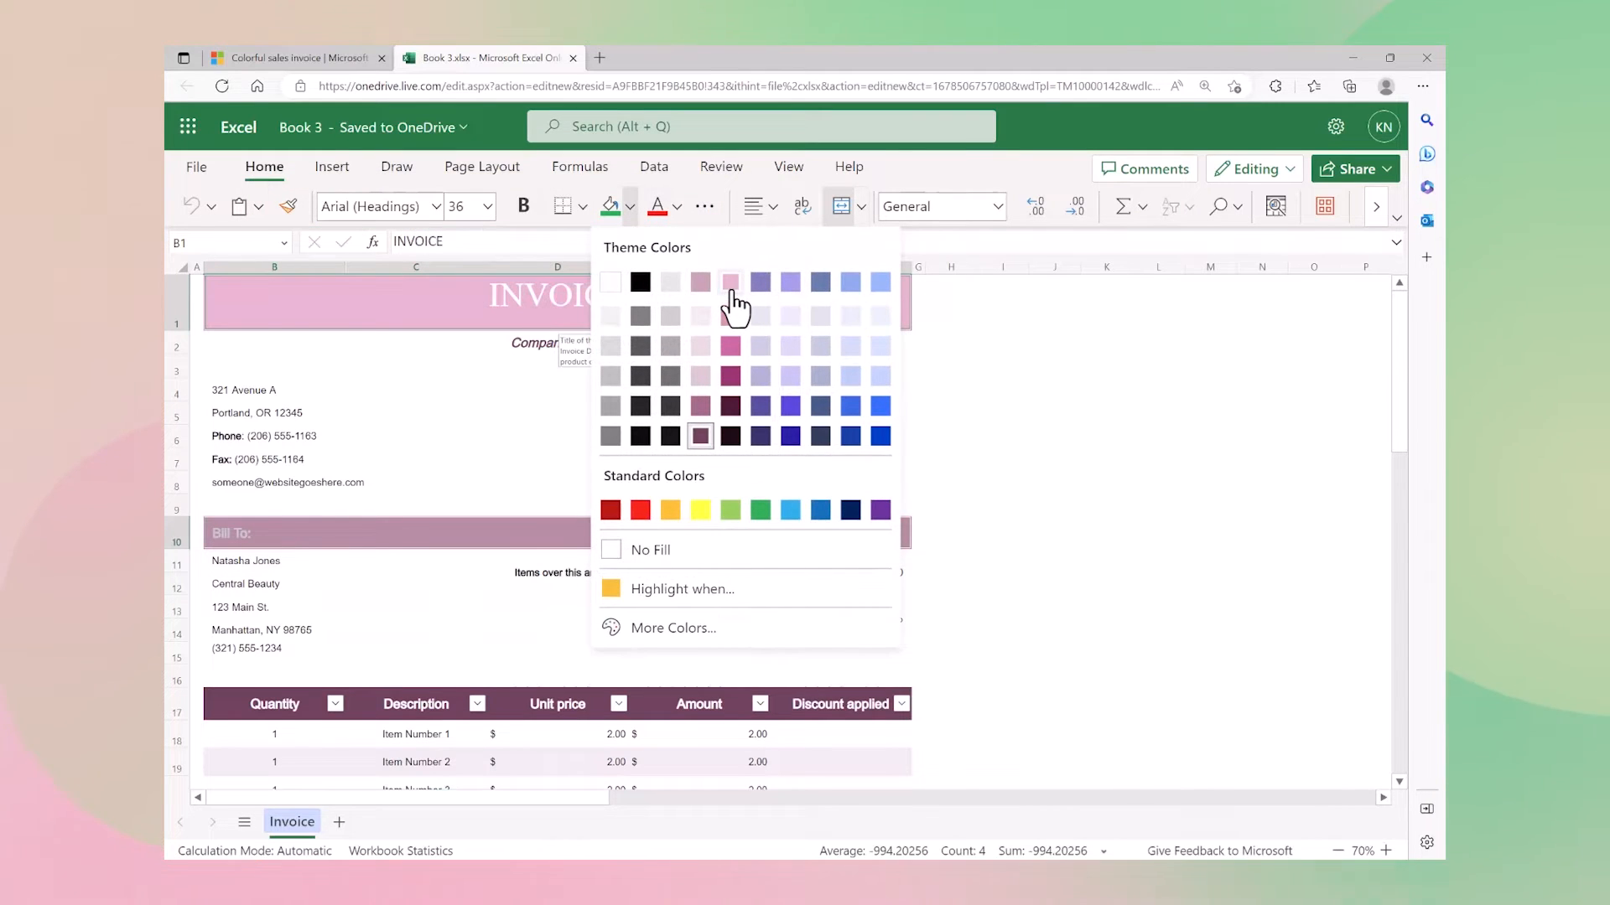
{"action": "left_click", "coordinate": [1054, 534]}
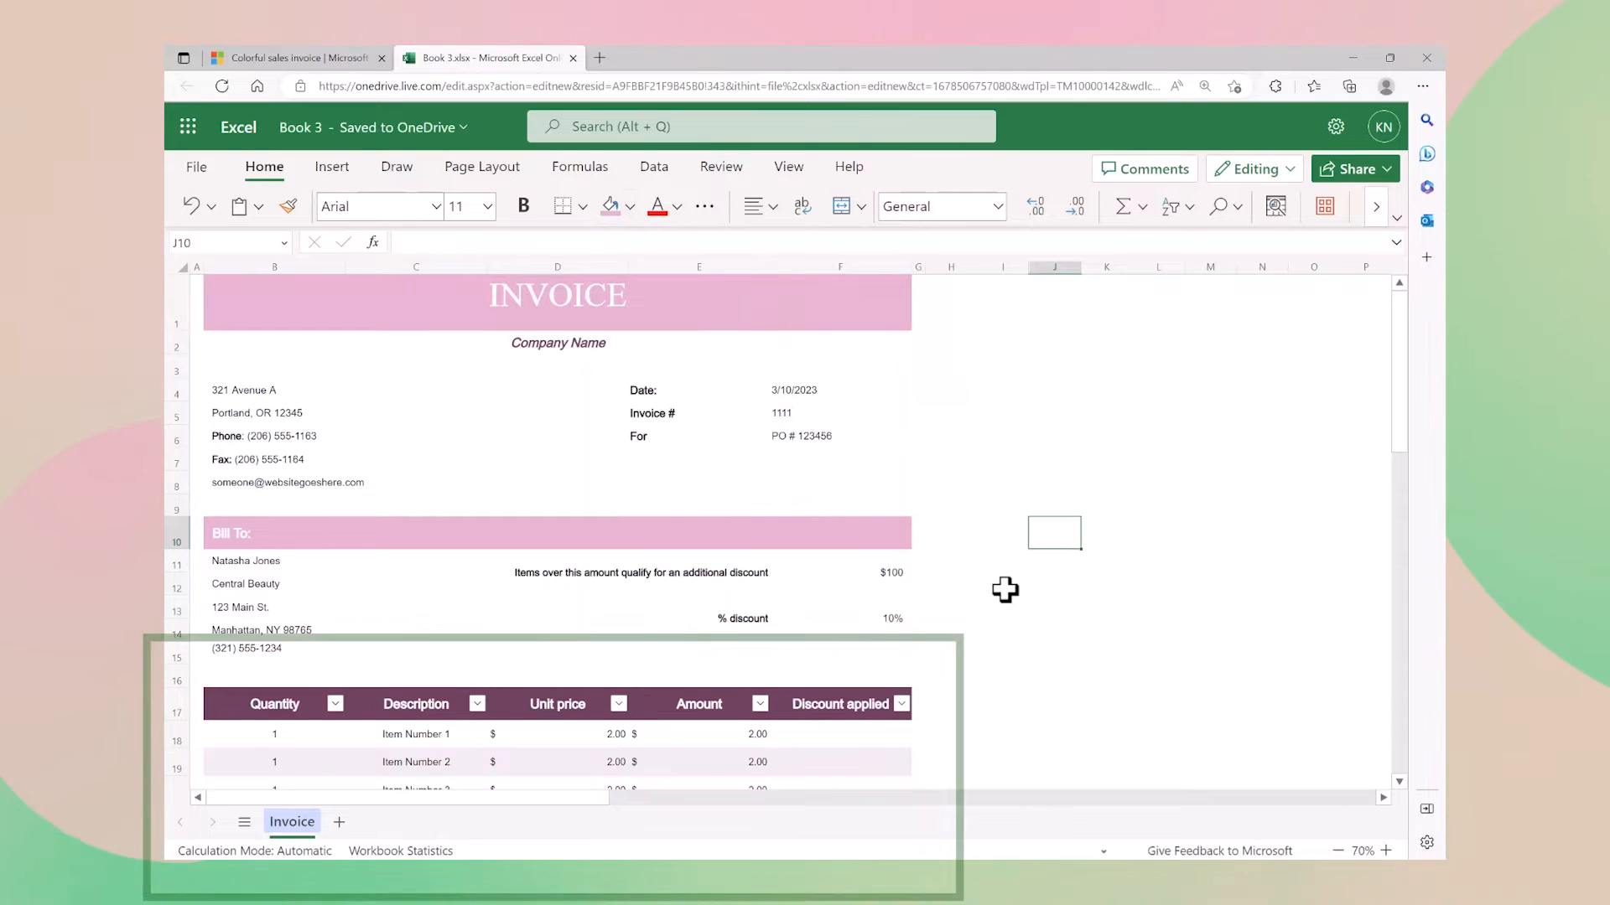
Step: Apply a pink header style to the item table via Table Design
{"action": "left_click", "coordinate": [840, 703]}
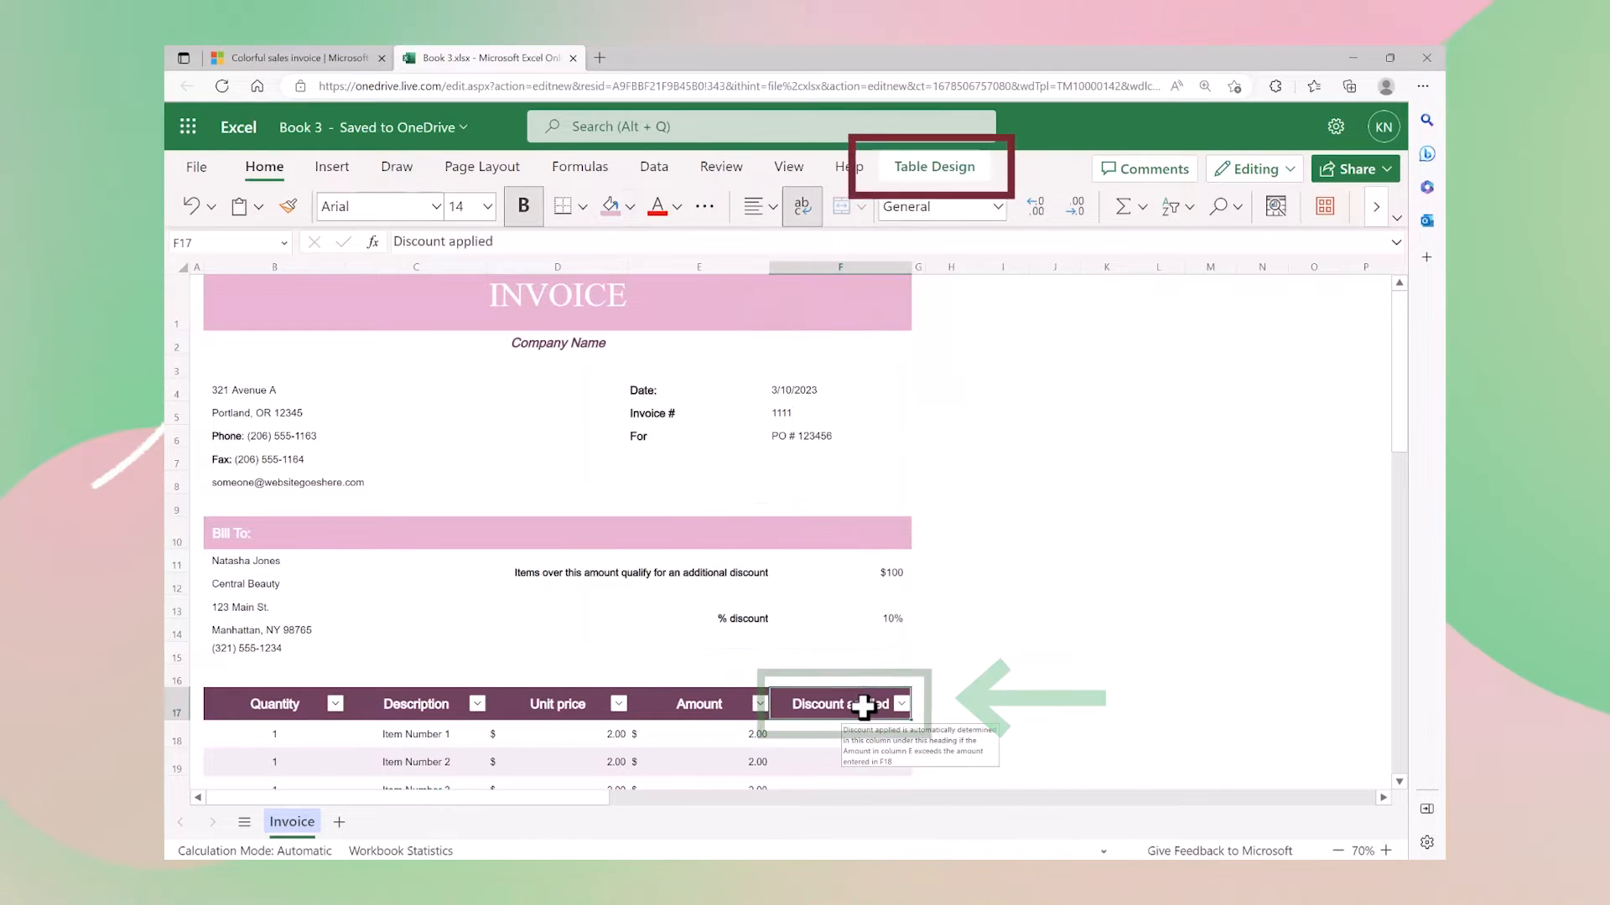
{"action": "left_click", "coordinate": [932, 166]}
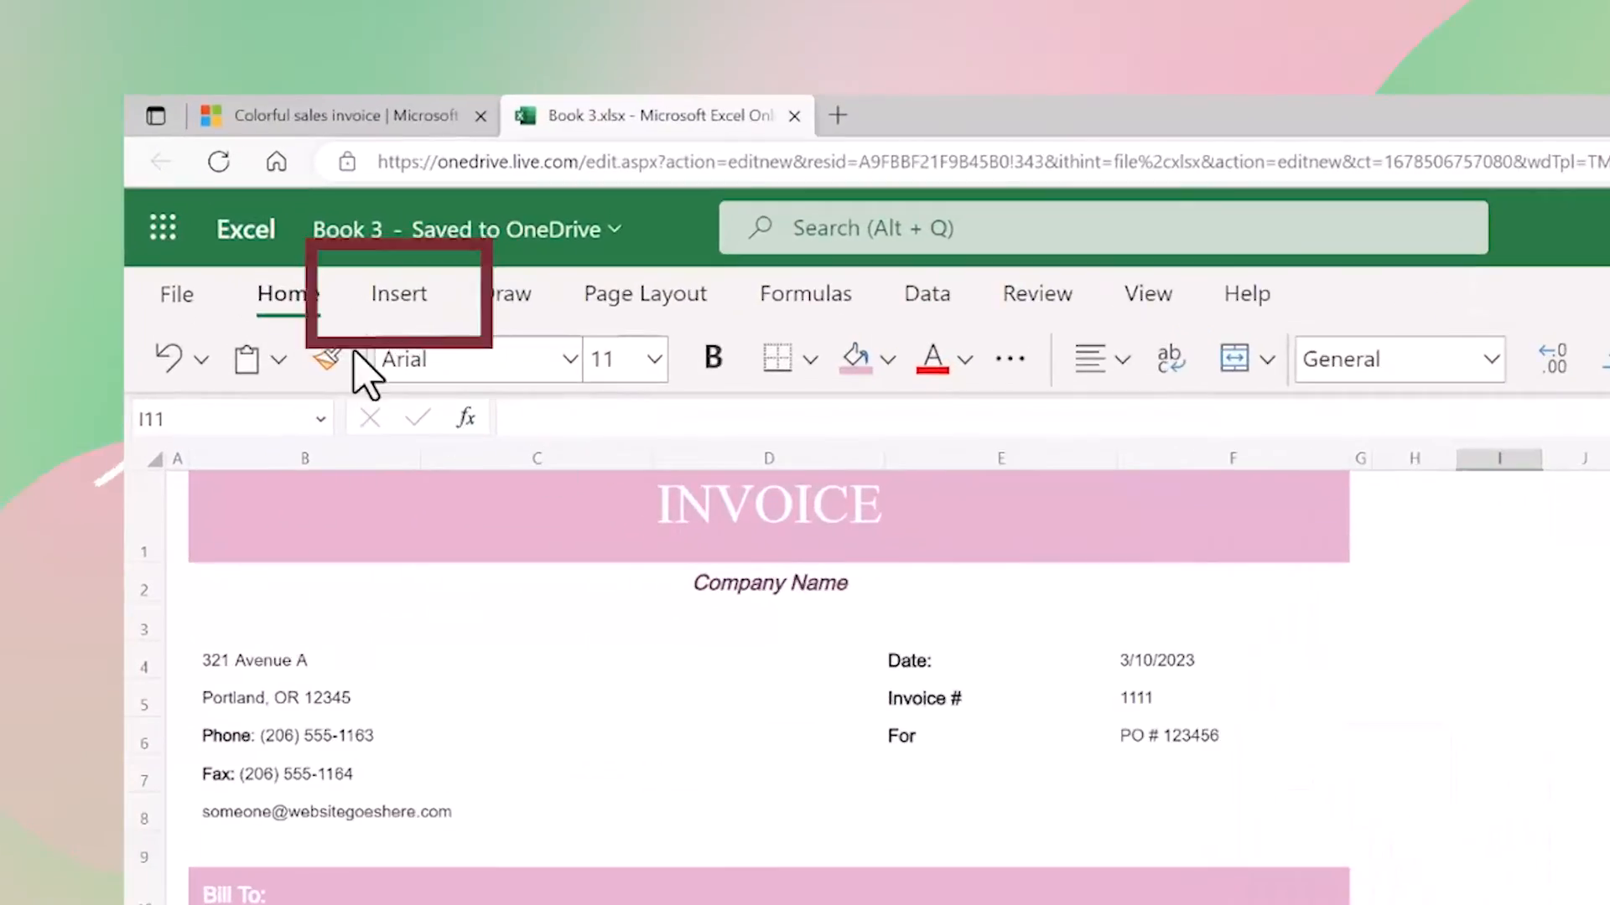
Step: Start inserting a picture from this device onto the invoice sheet
{"action": "left_click", "coordinate": [399, 293]}
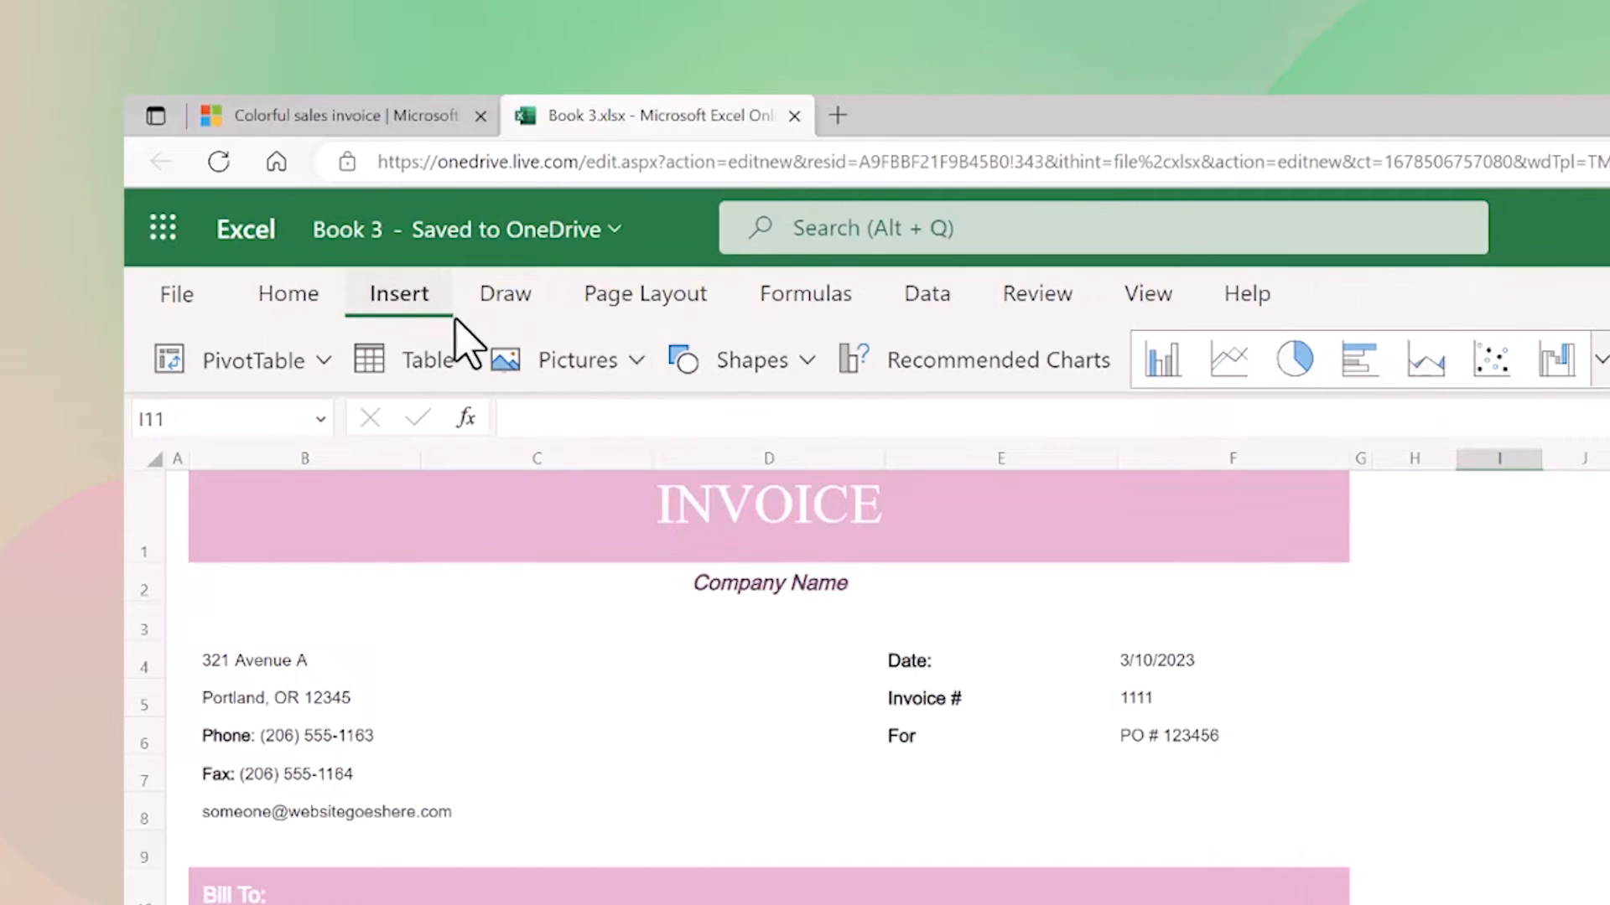
{"action": "left_click", "coordinate": [579, 359]}
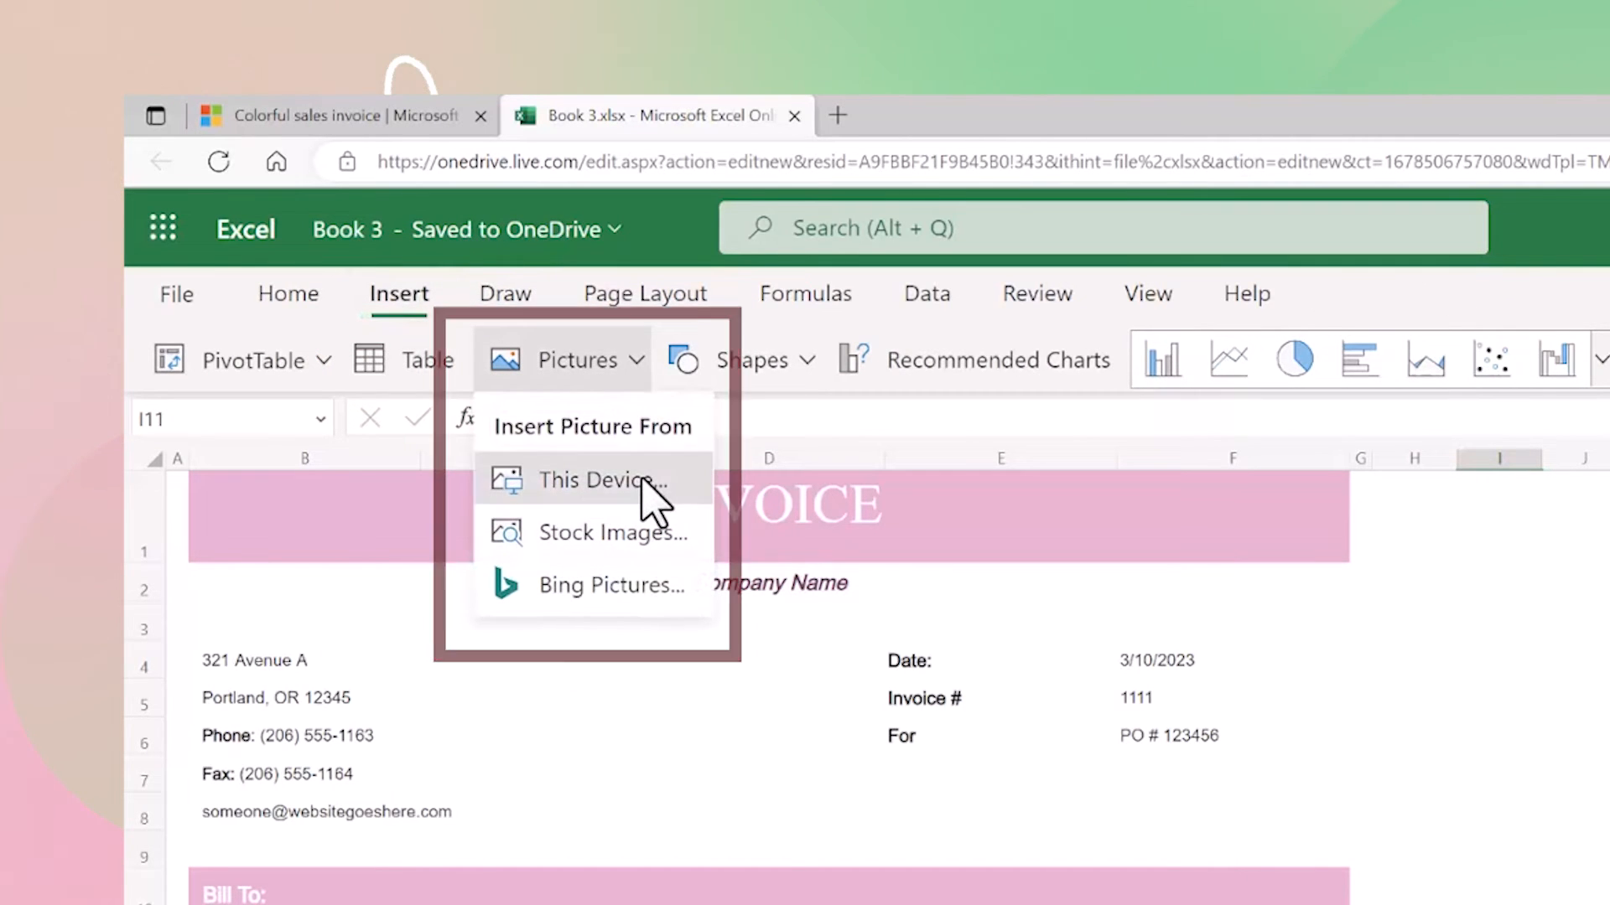
{"action": "left_click", "coordinate": [593, 479]}
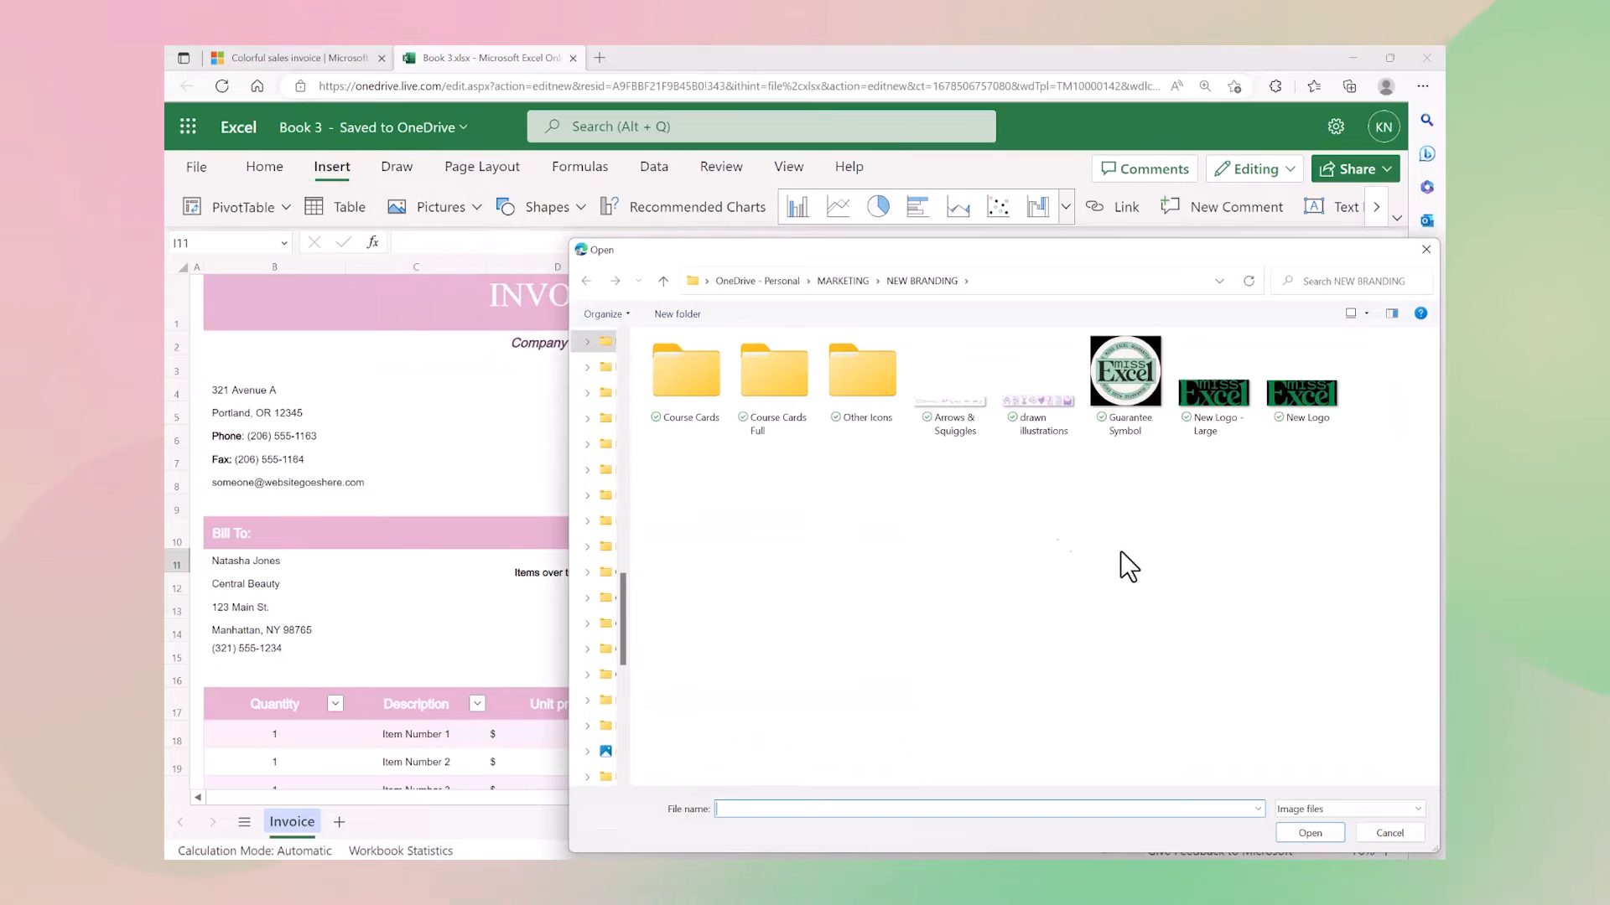
Step: Insert the New Logo - Large image (Miss Excel logo) onto the sheet
{"action": "left_click", "coordinate": [1214, 372]}
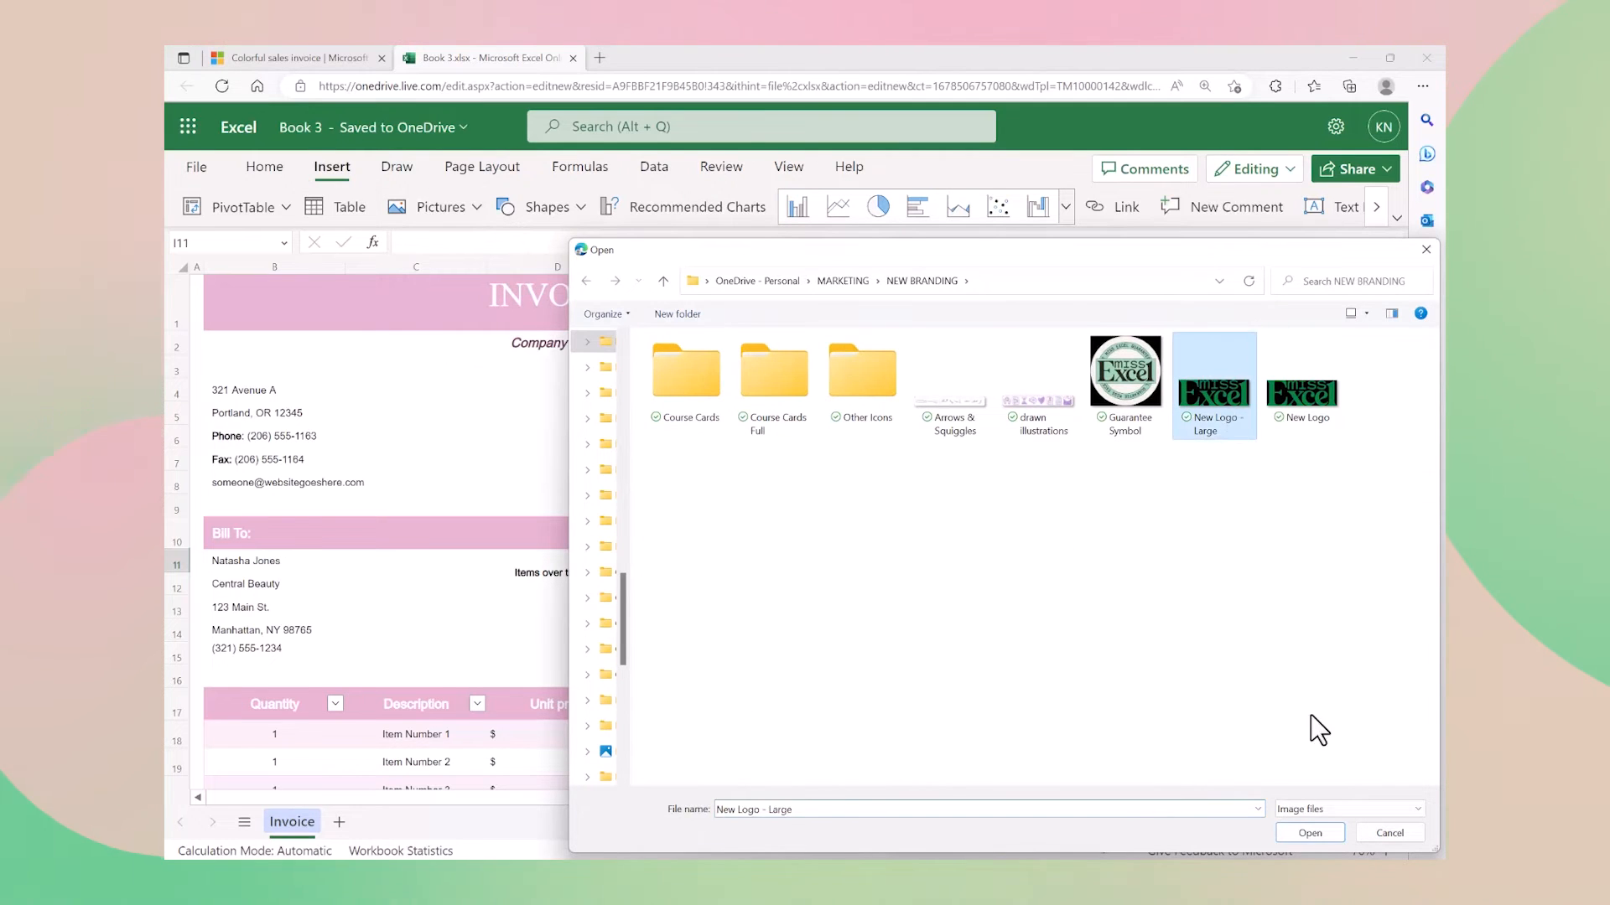
{"action": "left_click", "coordinate": [1309, 833]}
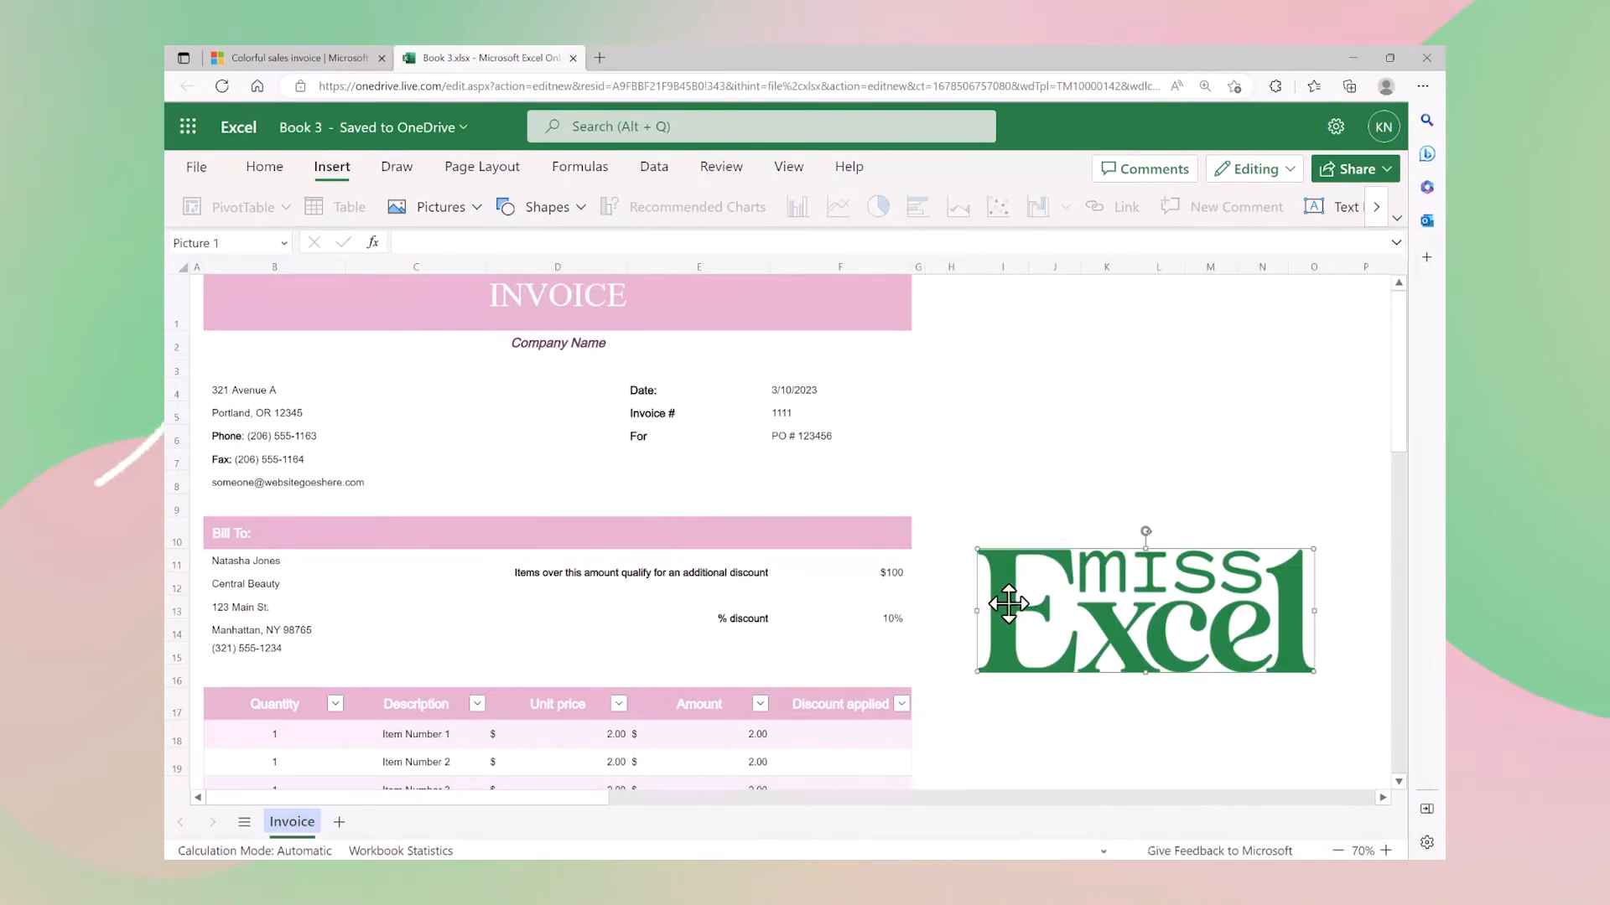